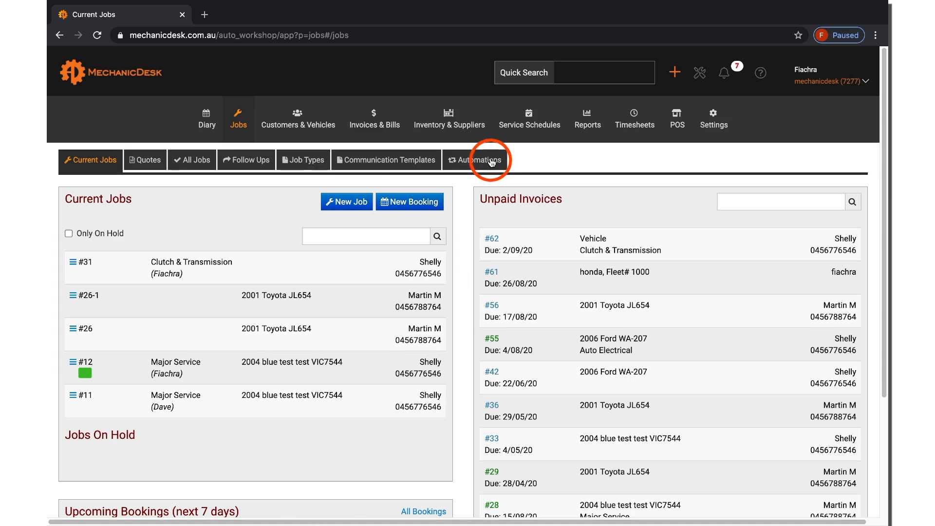
# Open the Automations tab under Jobs to view existing job automations.
pyautogui.click(479, 160)
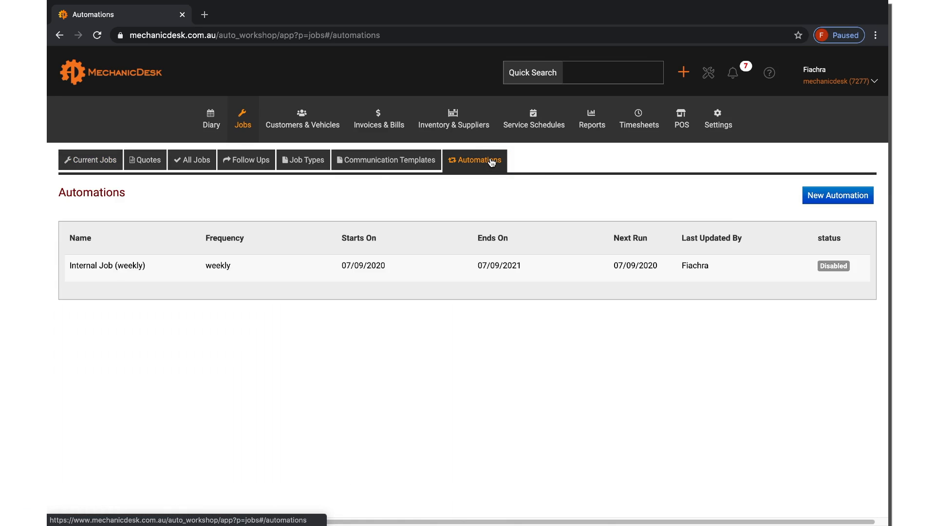
pyautogui.moveTo(590, 171)
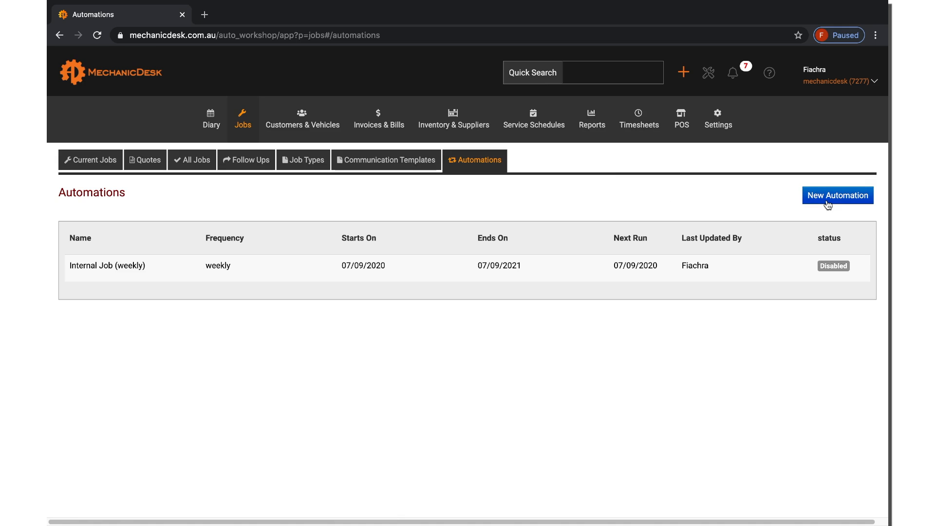
# Create a new automation and name it 'Internal Job'.
pyautogui.click(838, 195)
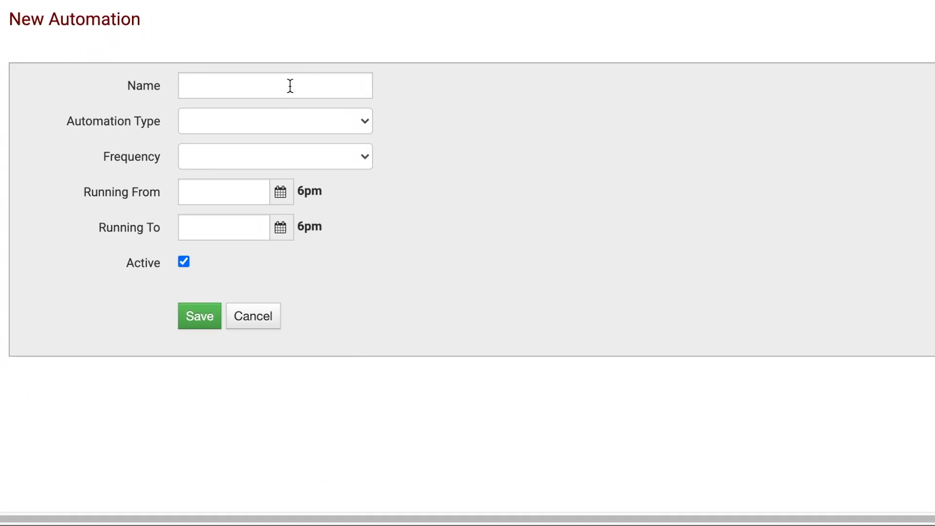
pyautogui.write('Inte')
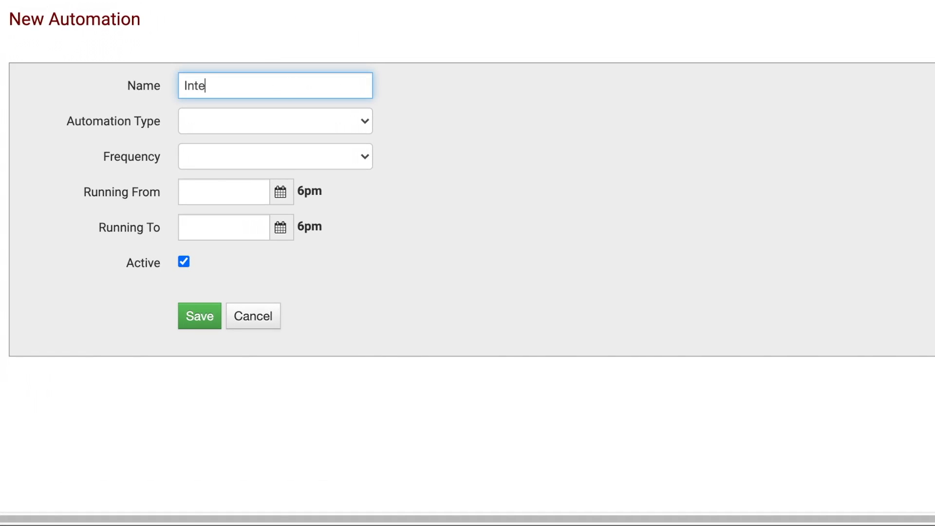
pyautogui.write('rnal Job')
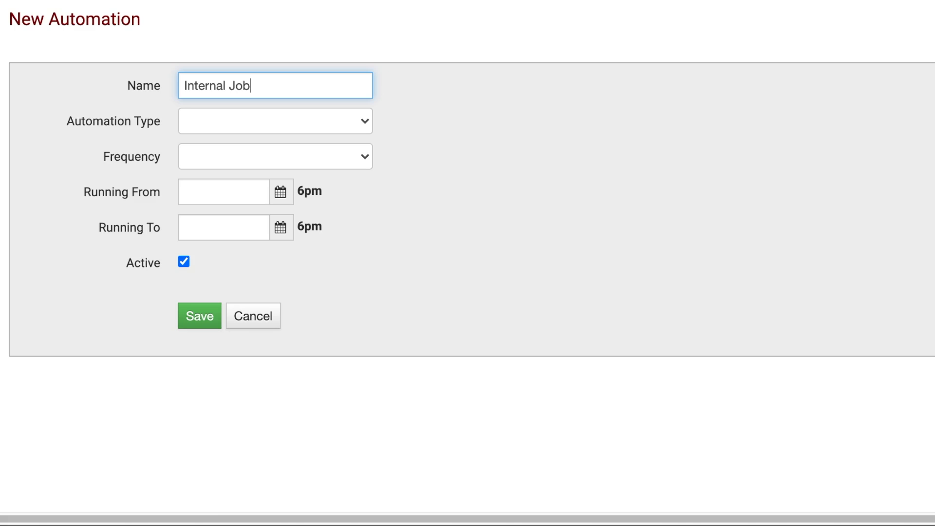
pyautogui.click(275, 120)
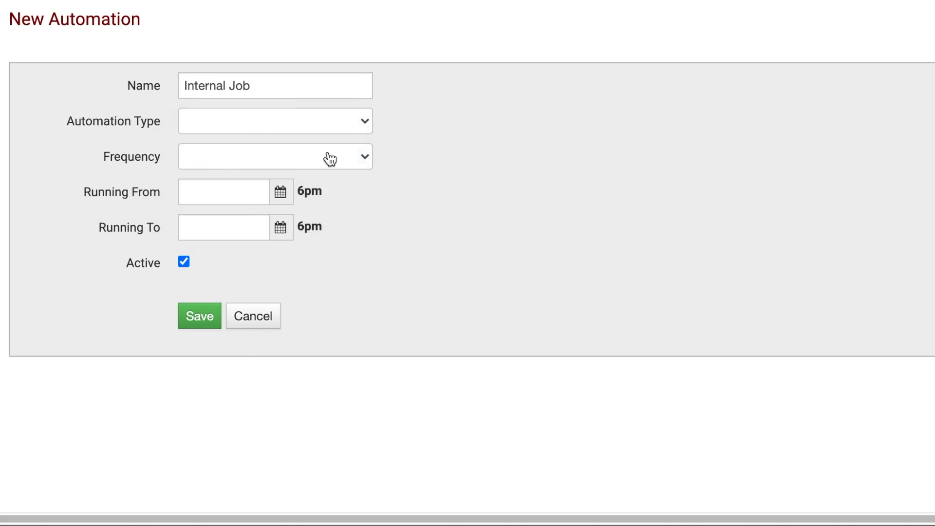
# Set a weekly Recurring Job running from 07/09/2020 to 07/09/2021.
pyautogui.click(275, 121)
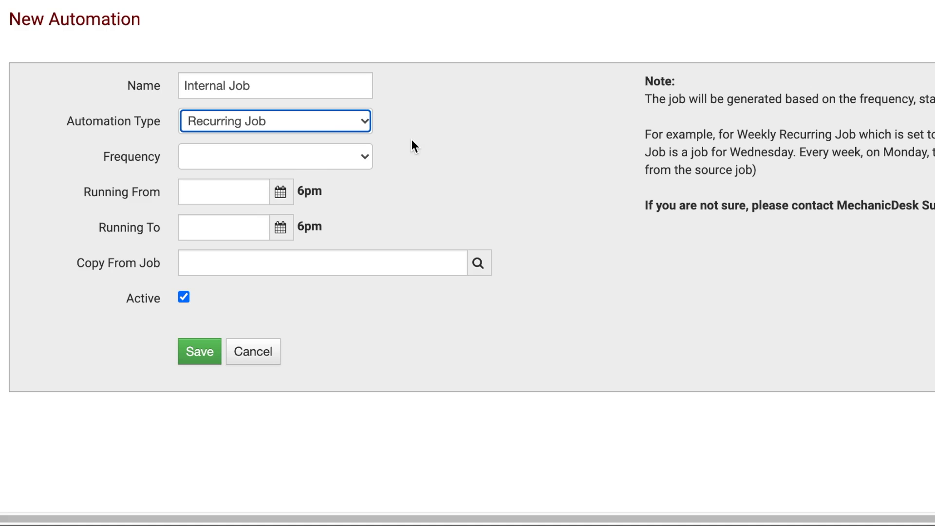
pyautogui.click(276, 155)
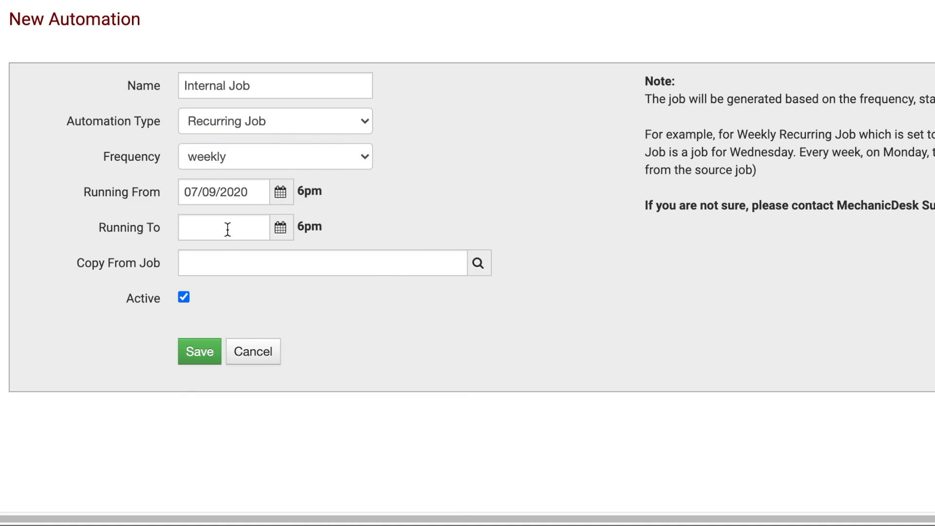
pyautogui.click(281, 227)
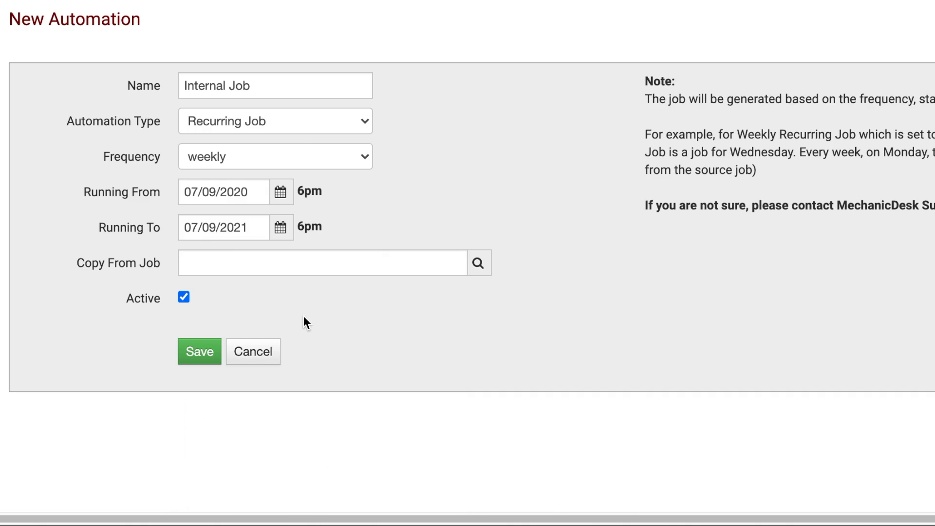
pyautogui.click(309, 263)
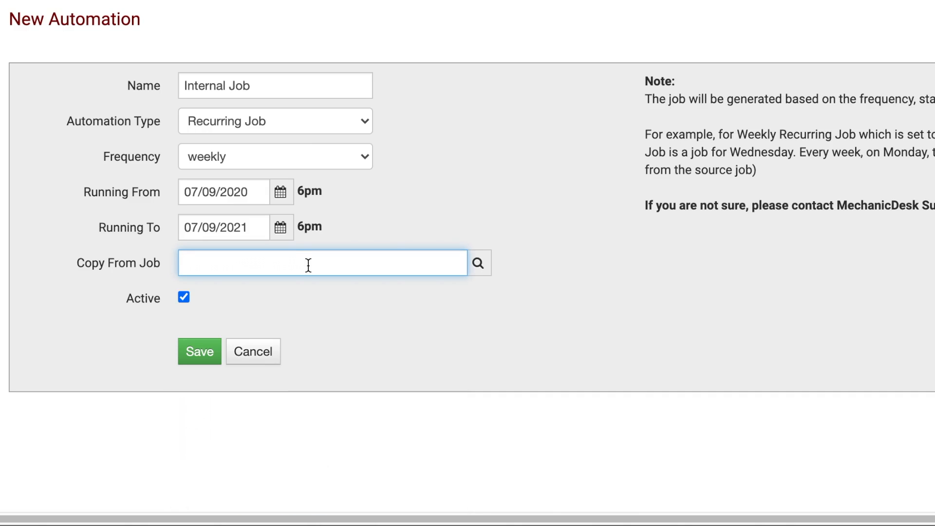
# Set Copy From Job to '#31 Clutch & Transmission'.
pyautogui.write('31')
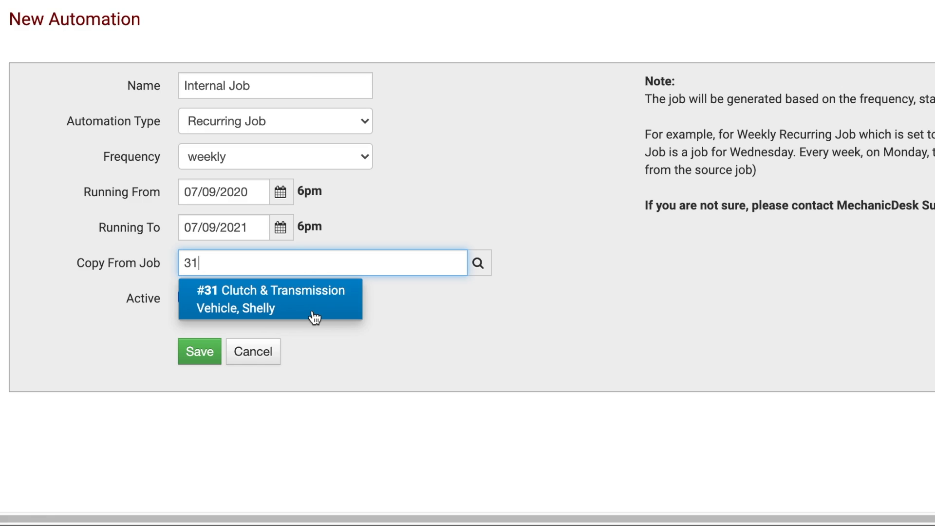
pyautogui.click(271, 299)
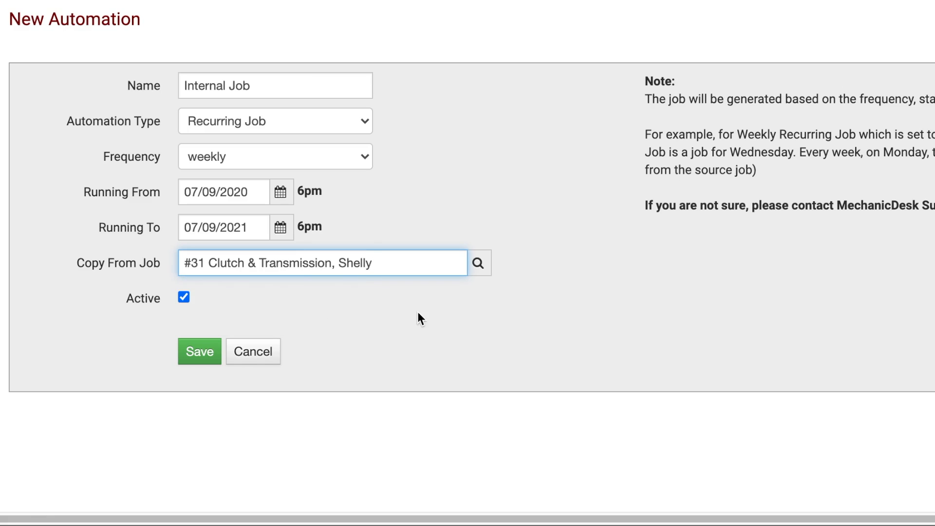
pyautogui.click(183, 298)
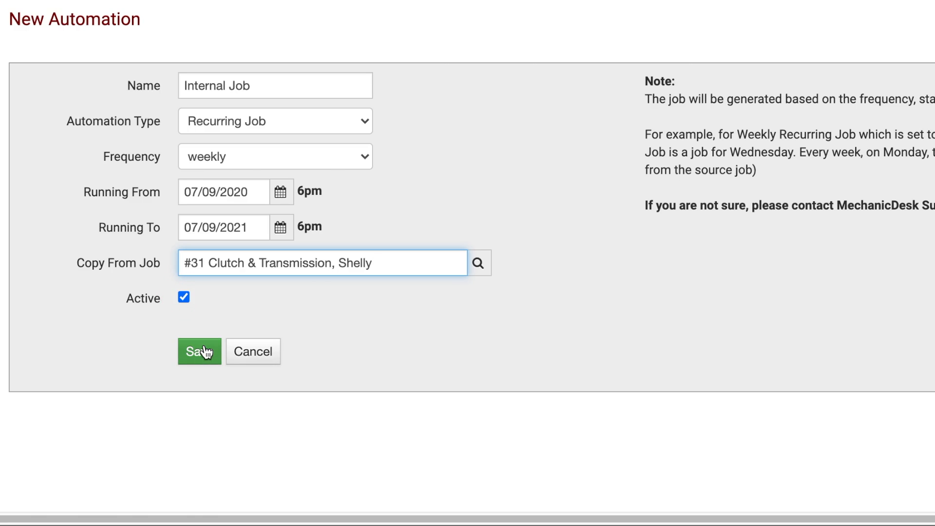
# Save the Internal Job automation, showing it active with next run 07/09/2020.
pyautogui.click(200, 351)
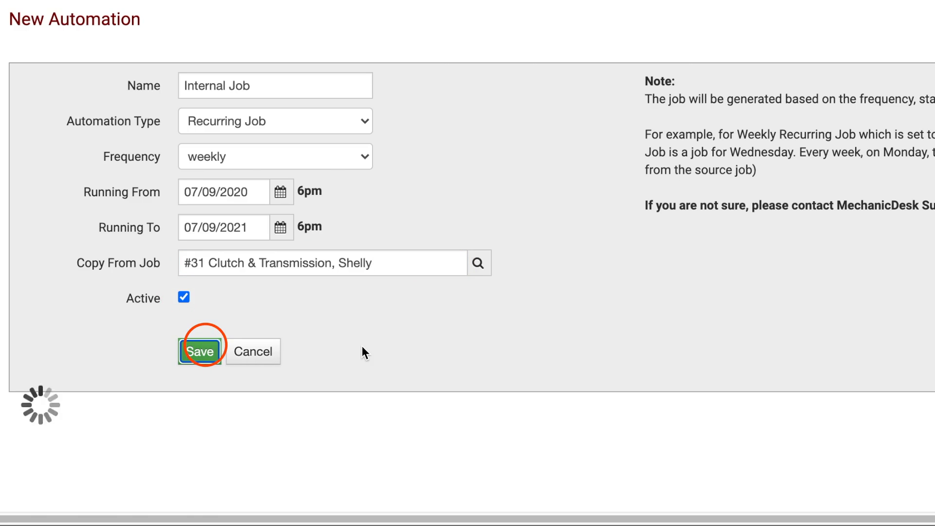
pyautogui.click(201, 351)
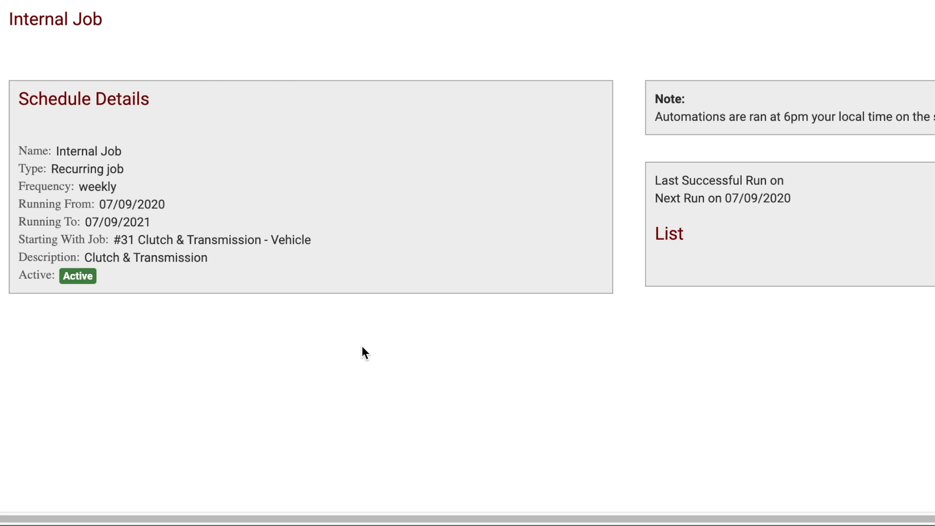